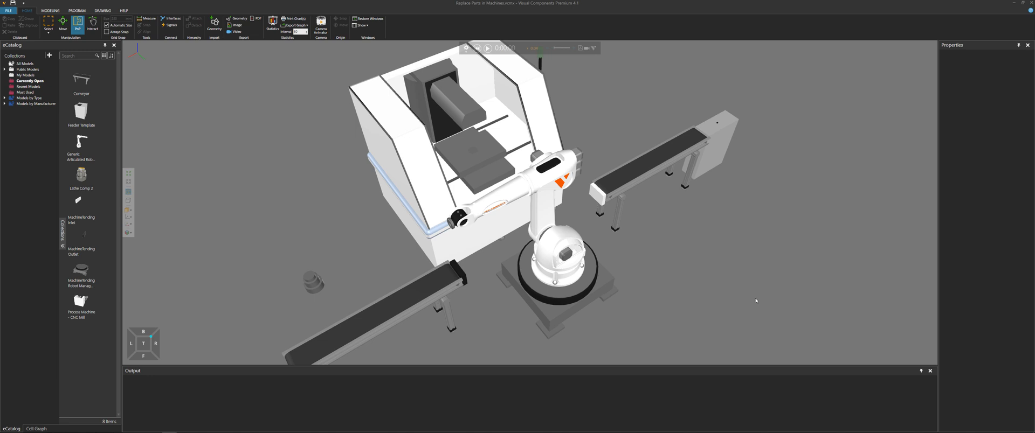
{"action": "mouse_move", "coordinate": [640, 312]}
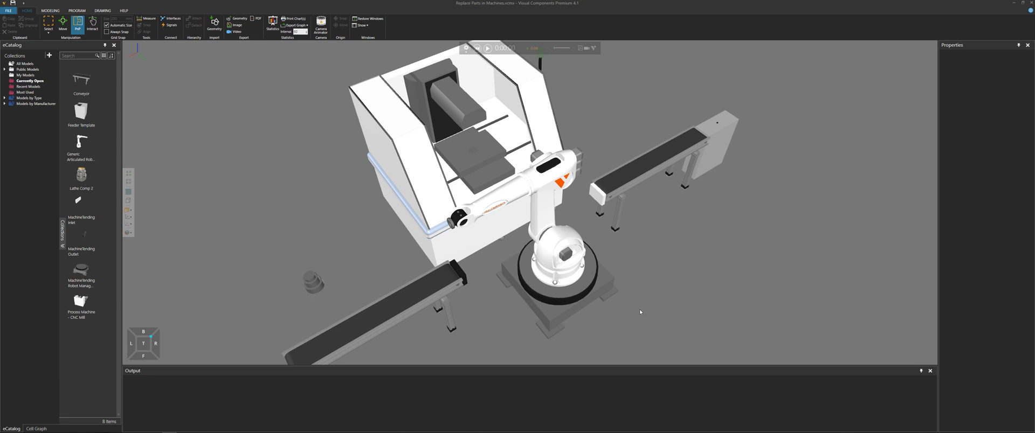
{"action": "mouse_move", "coordinate": [634, 231]}
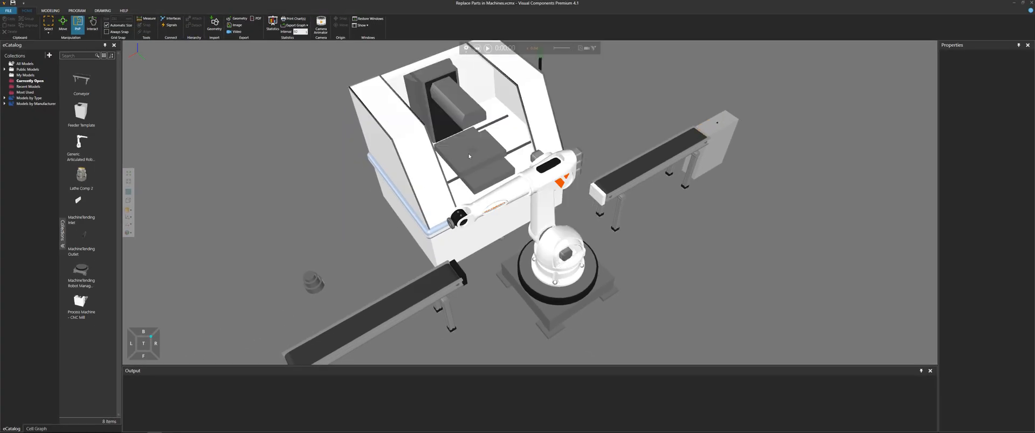
- Select the mill and pick its ServoController, then PythonScript, in the Component Graph
{"action": "left_click", "coordinate": [469, 156]}
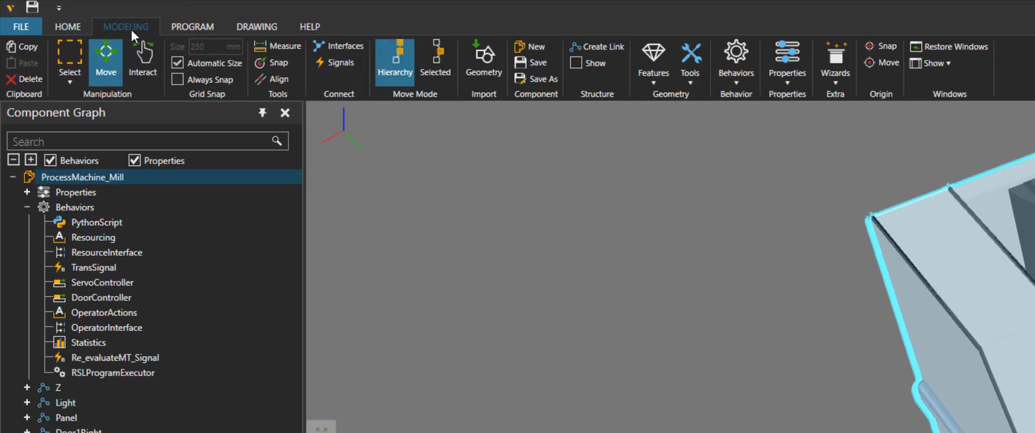
{"action": "left_click", "coordinate": [102, 283]}
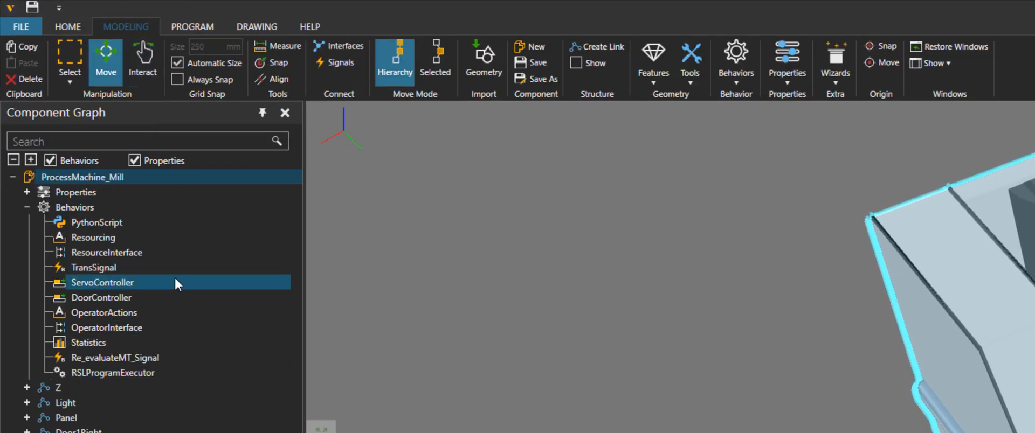
{"action": "left_click", "coordinate": [97, 223]}
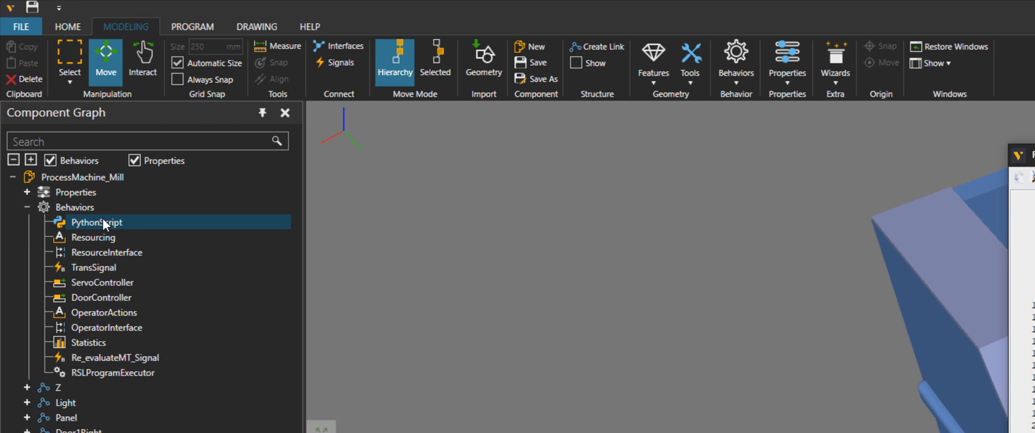
- Open the mill's PythonScript and scroll to the replacePart function at line 211
{"action": "double_click", "coordinate": [99, 222]}
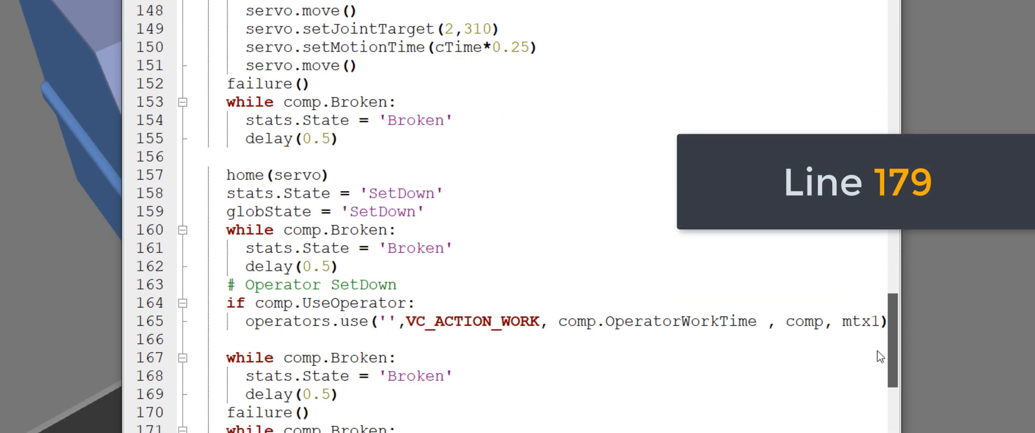
{"action": "scroll", "scroll_direction": "down", "scroll_amount": 3}
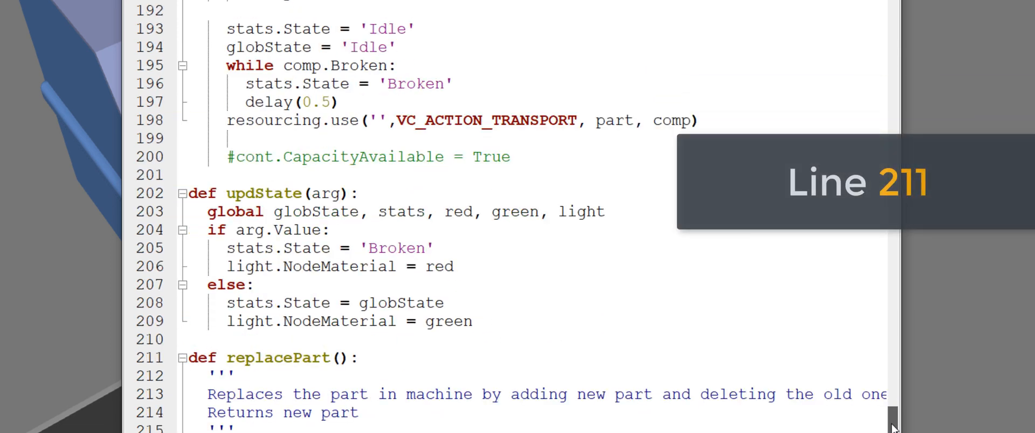
{"action": "scroll", "scroll_direction": "down", "scroll_amount": 3}
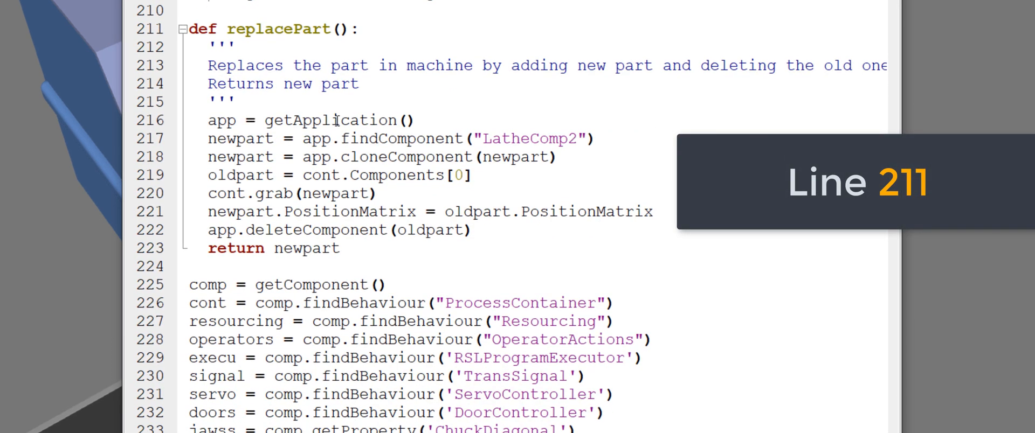
{"action": "double_click", "coordinate": [332, 120]}
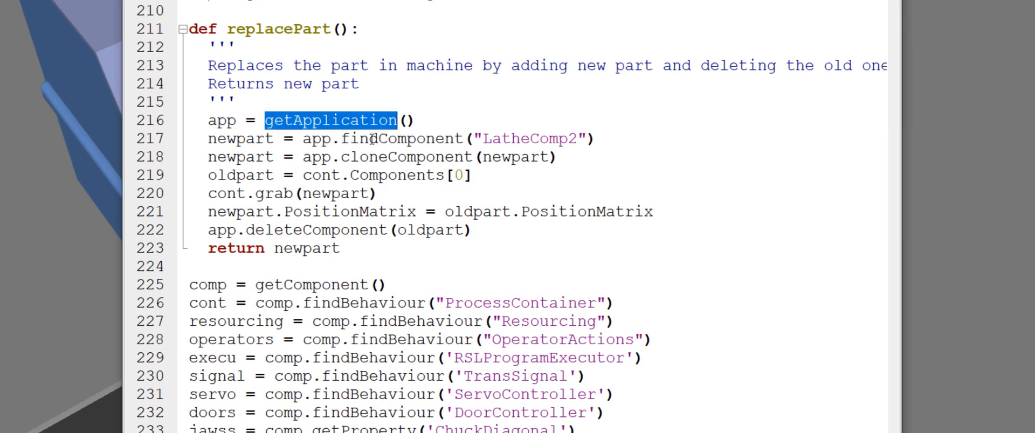
{"action": "mouse_move", "coordinate": [326, 132]}
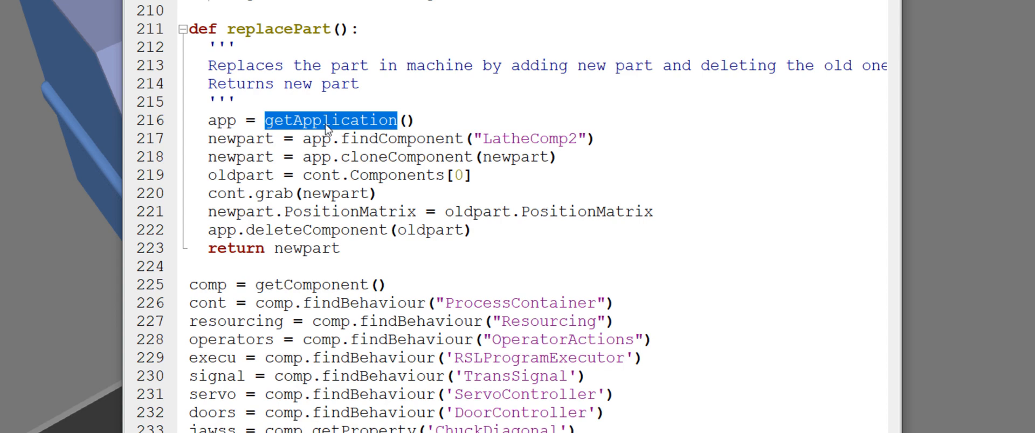
{"action": "double_click", "coordinate": [403, 139]}
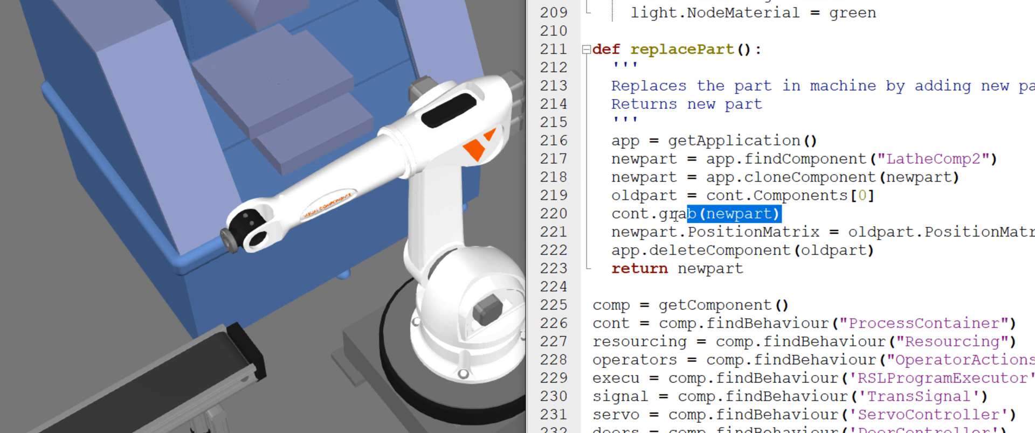
{"action": "triple_click", "coordinate": [681, 214]}
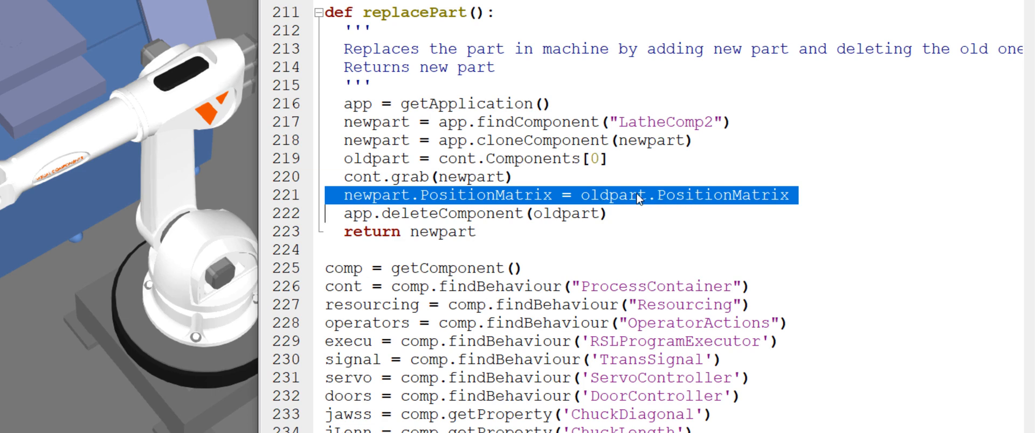
{"action": "double_click", "coordinate": [452, 213]}
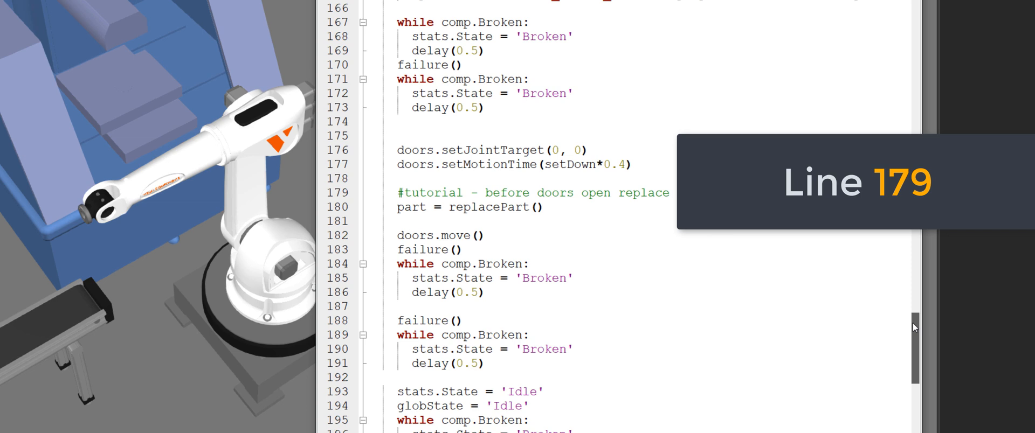
{"action": "double_click", "coordinate": [411, 206]}
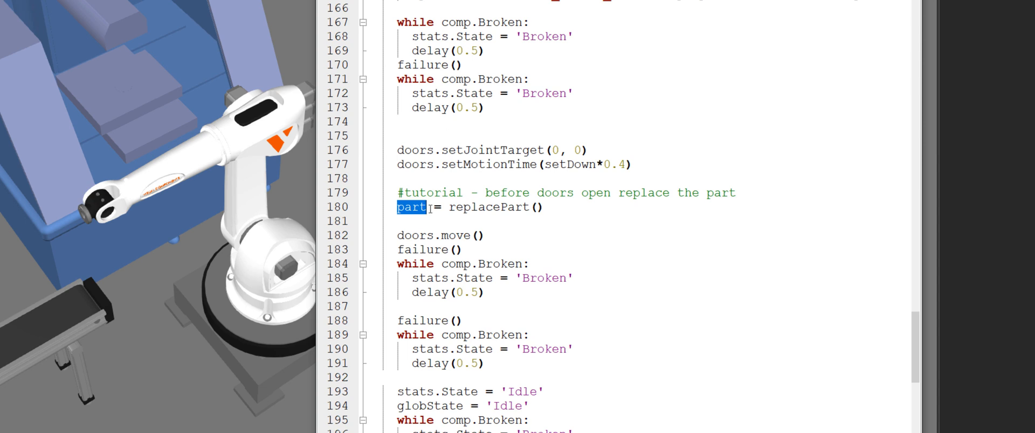
{"action": "mouse_move", "coordinate": [229, 308]}
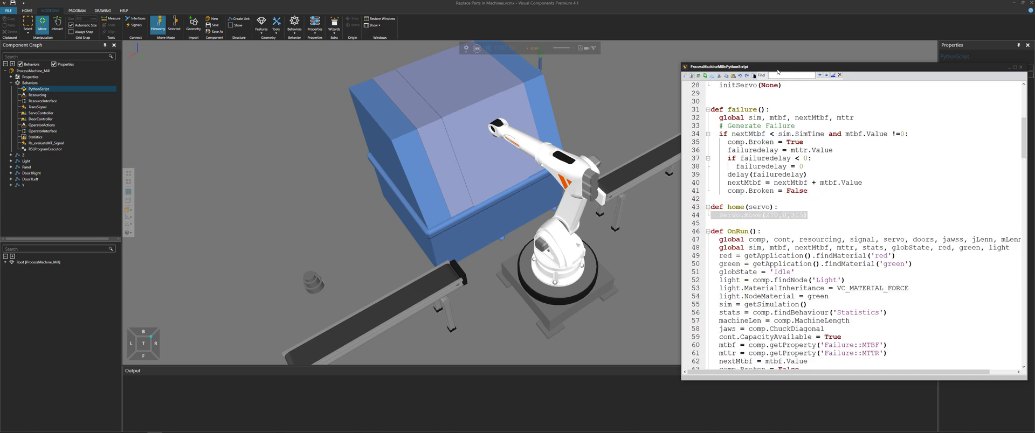
- Scroll through the mill script beside the running layout, past replacePart()
{"action": "scroll", "scroll_direction": "down", "scroll_amount": 3}
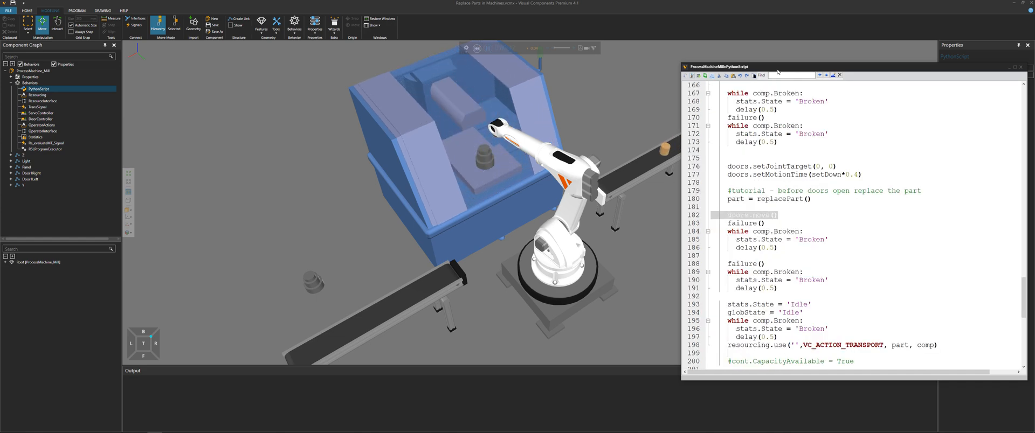